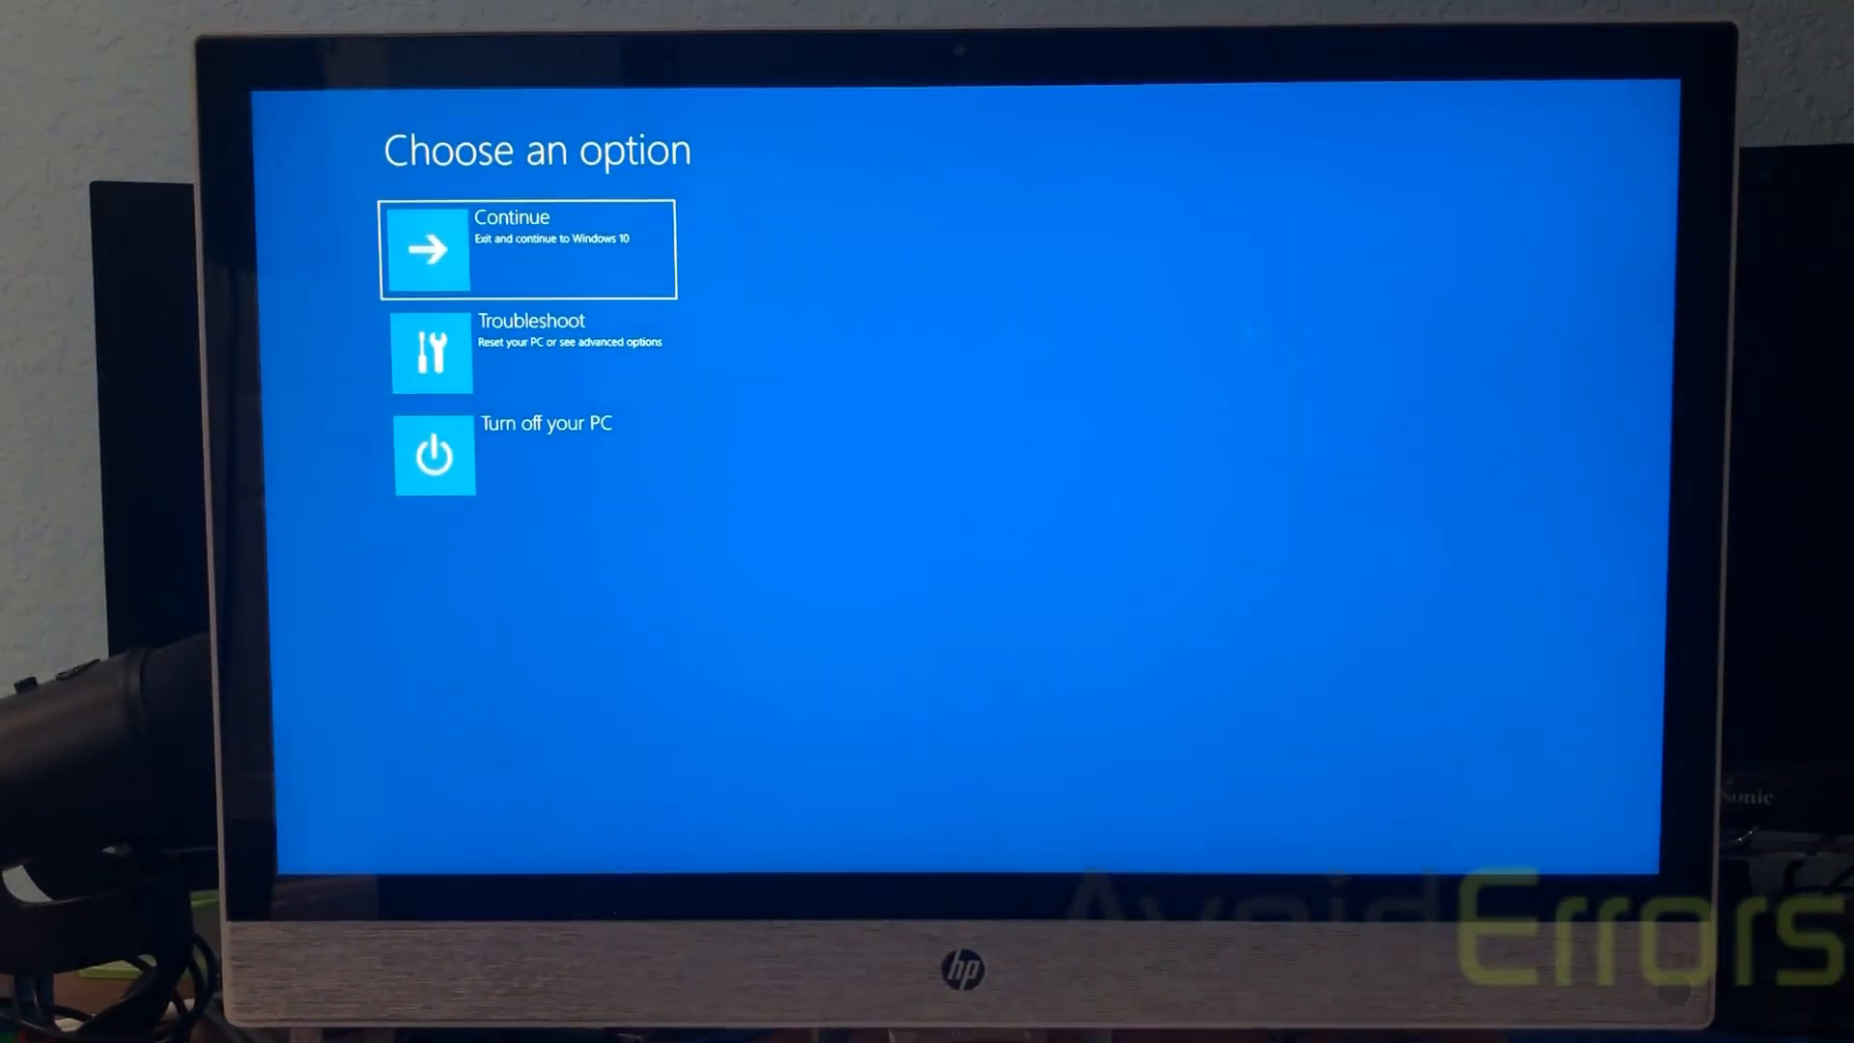
- Enter Troubleshoot from the Choose an option screen and launch HP Recovery Manager
click(525, 351)
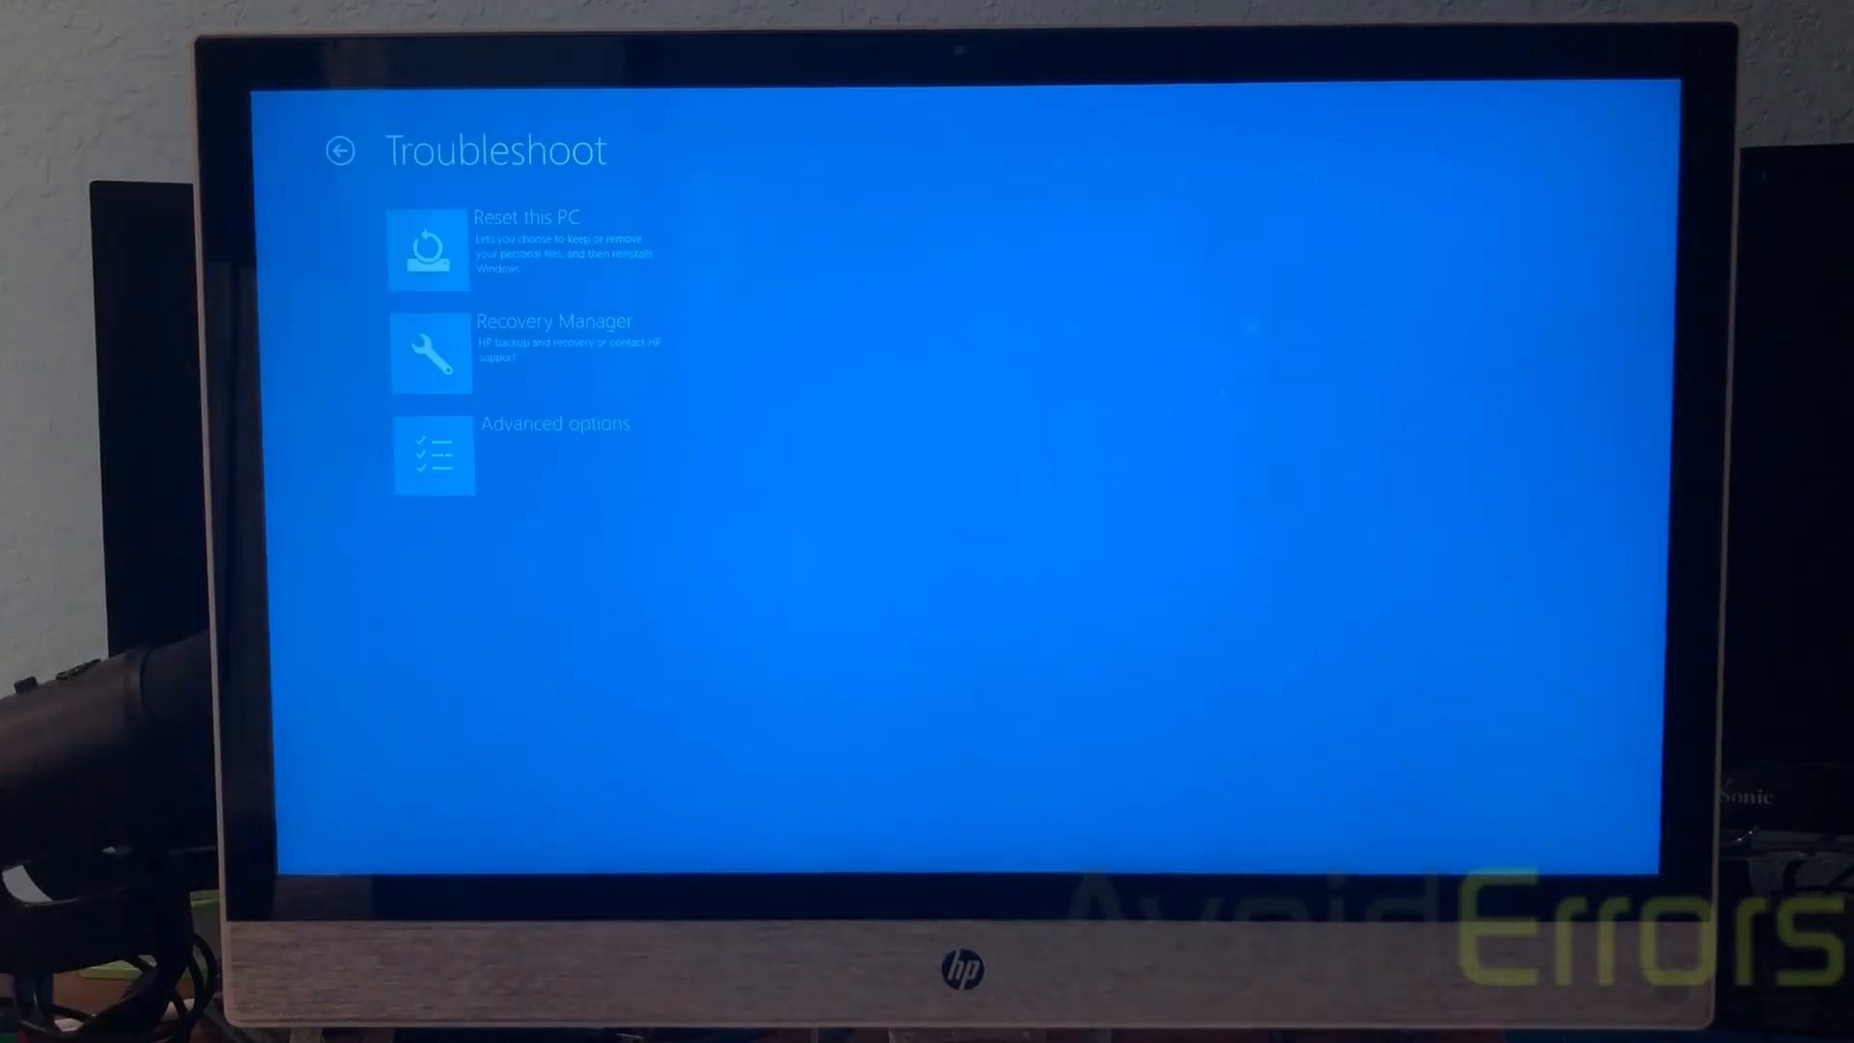
mouse_move(525, 249)
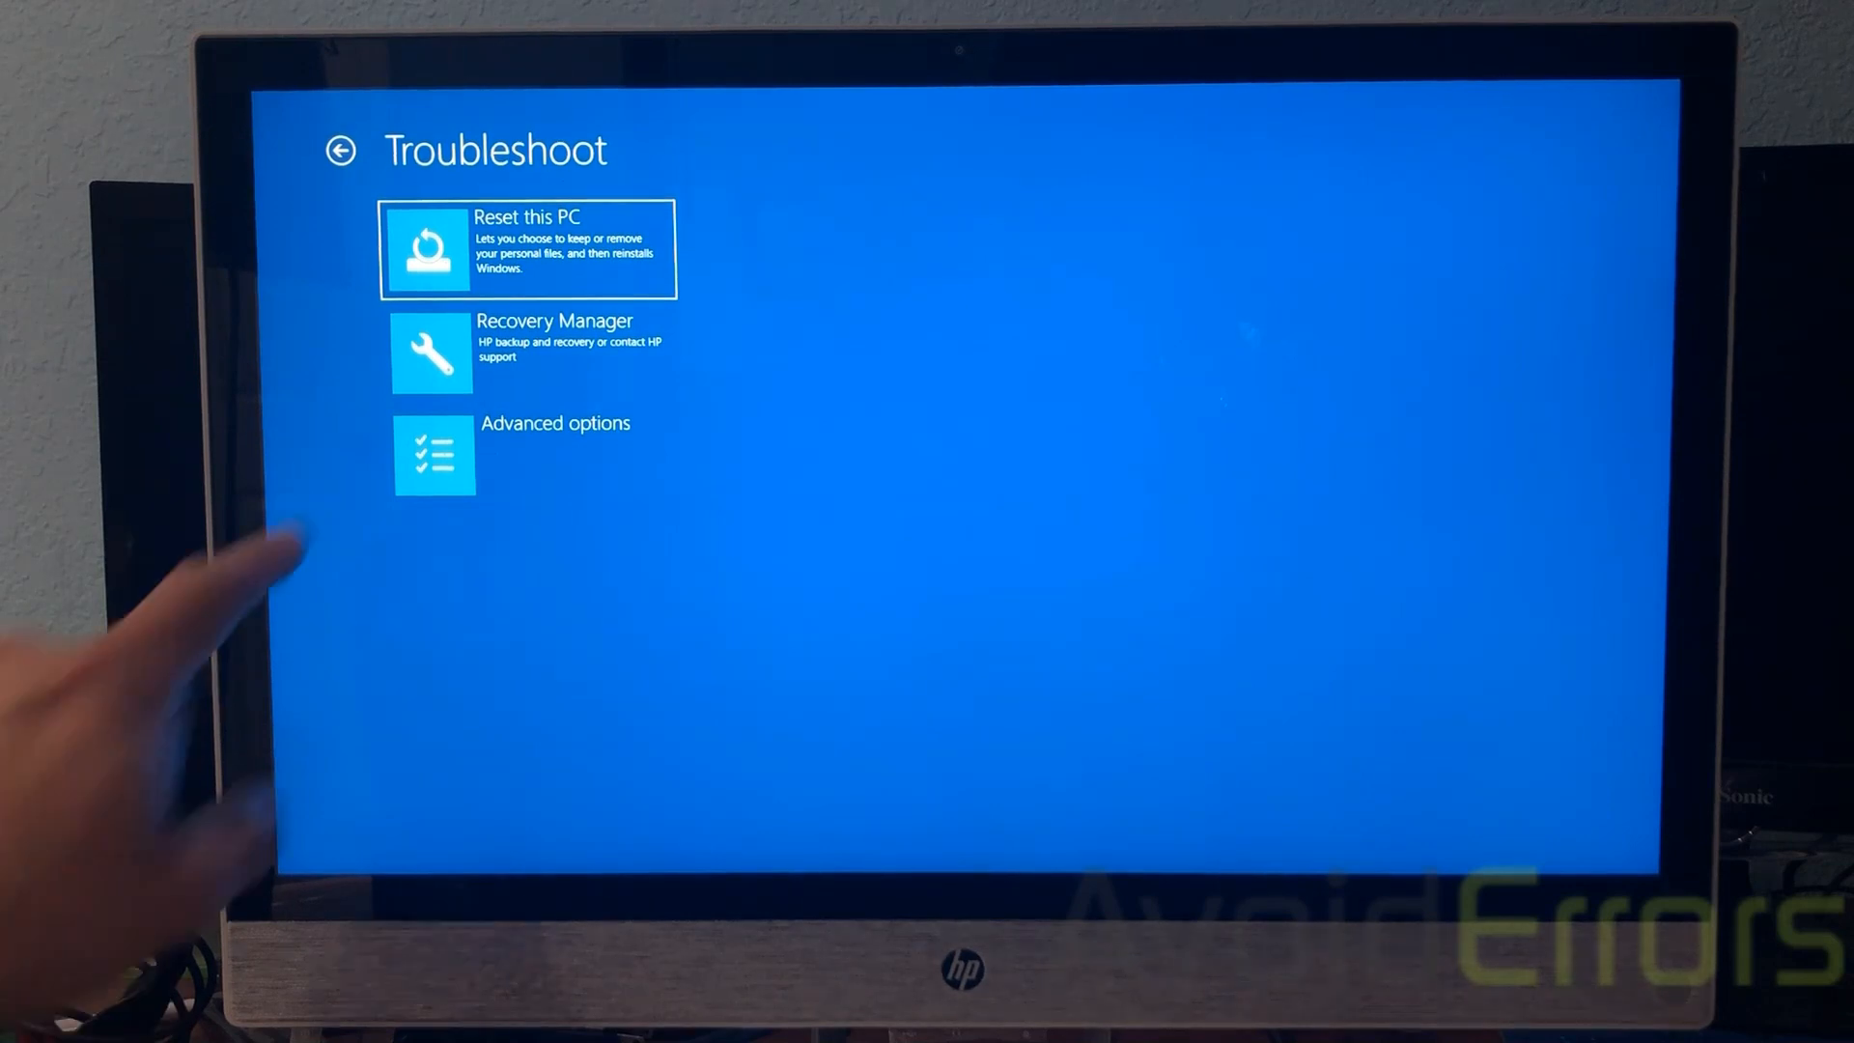
click(525, 352)
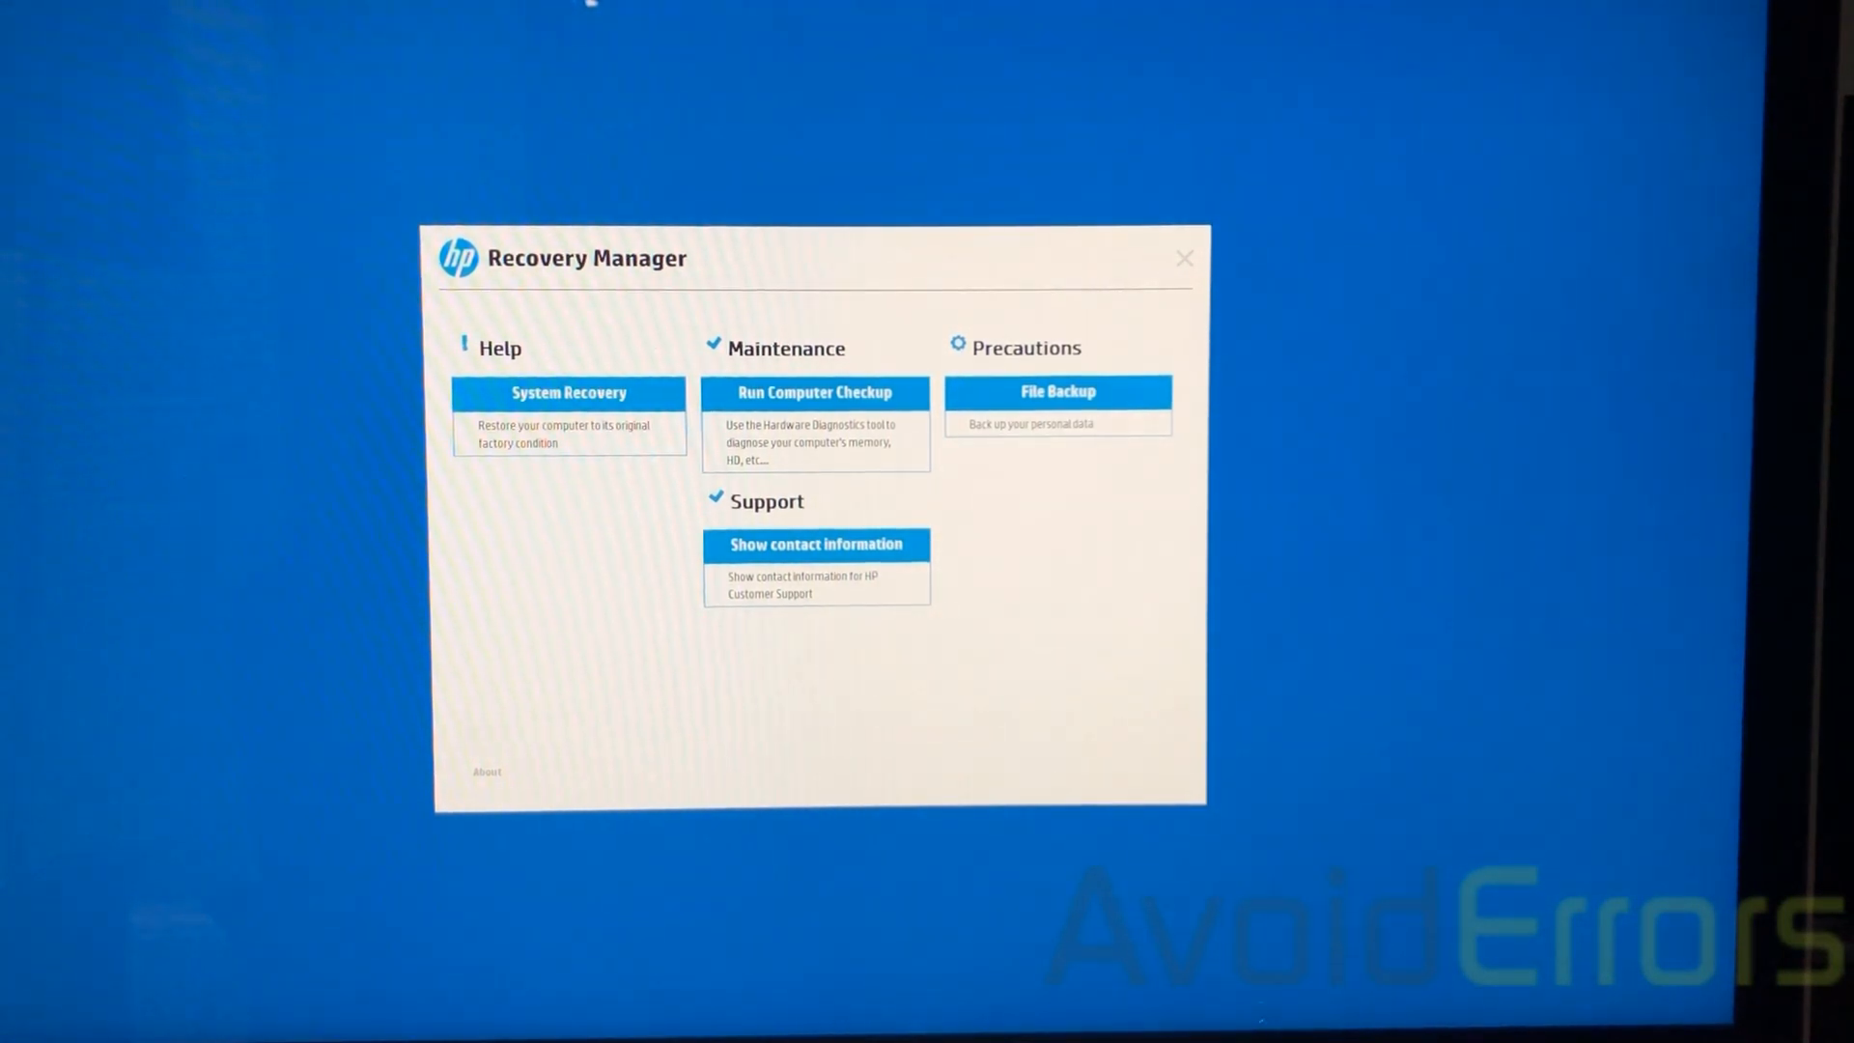
- Start System Recovery and continue with 'Recover without backing up your files' selected
click(567, 392)
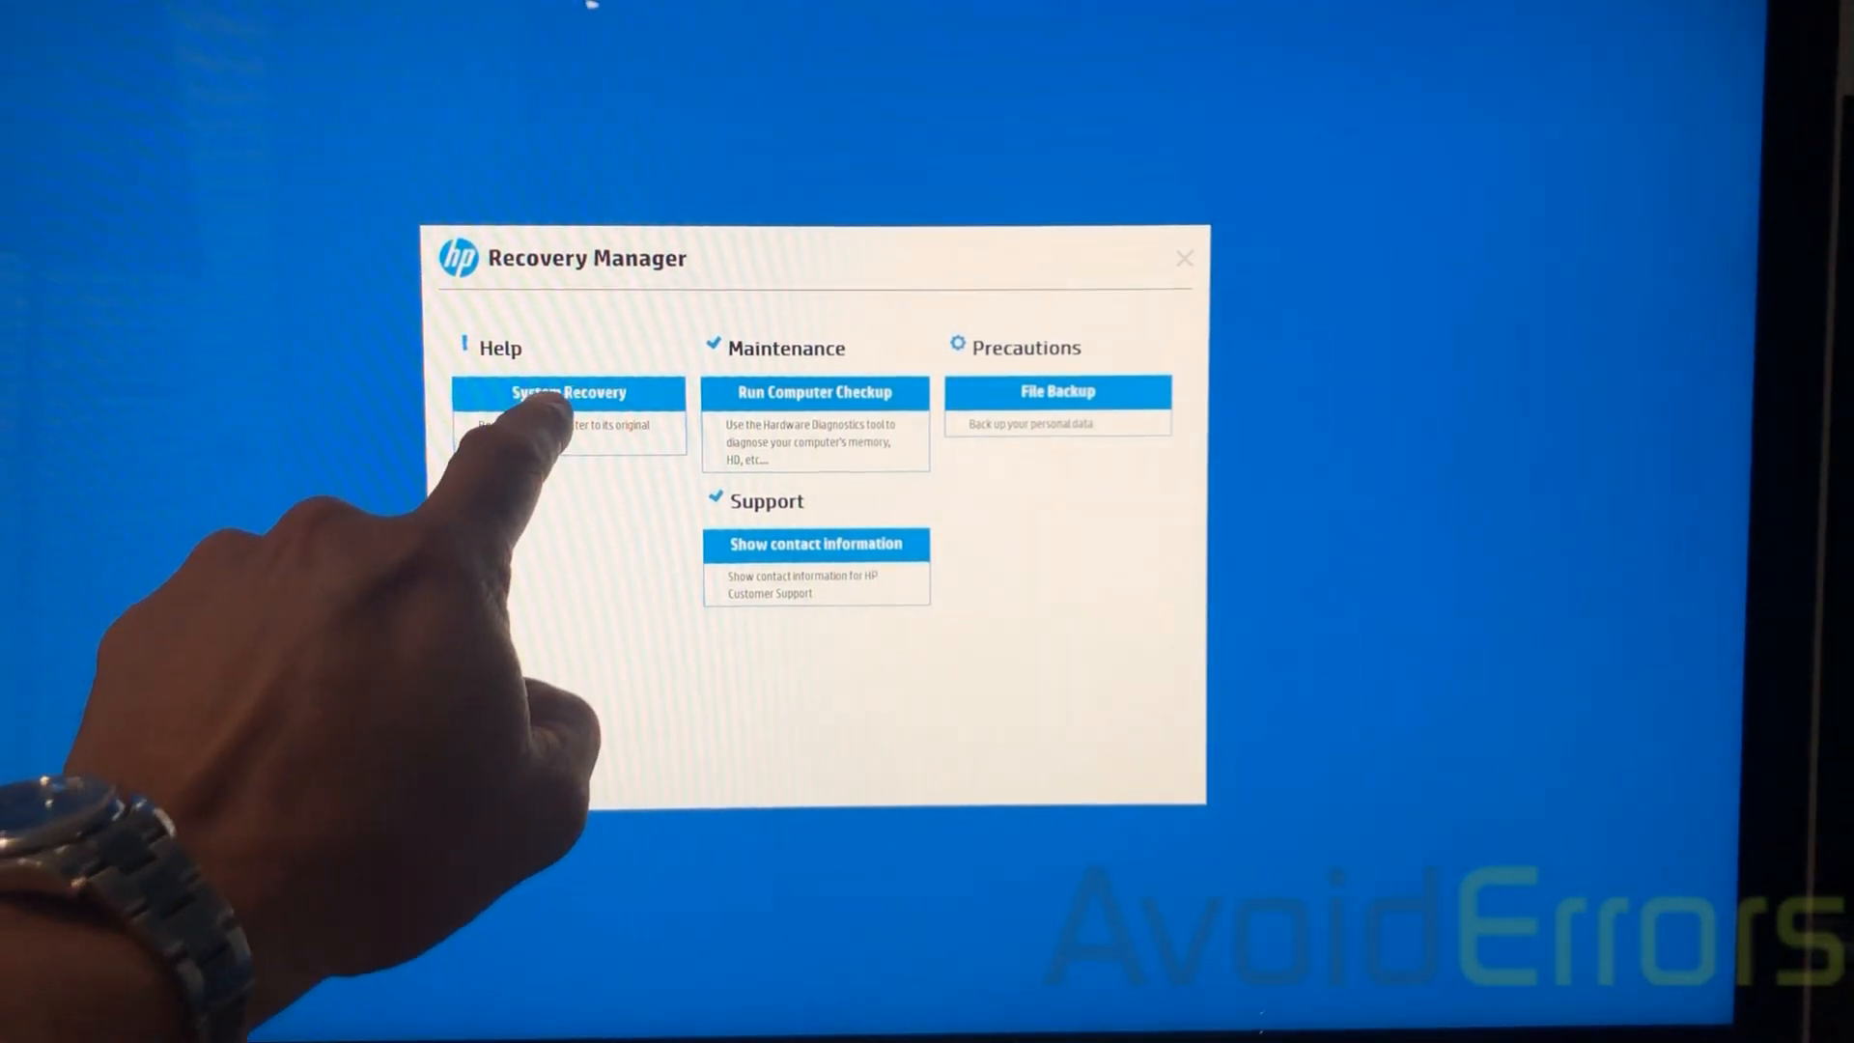
click(568, 392)
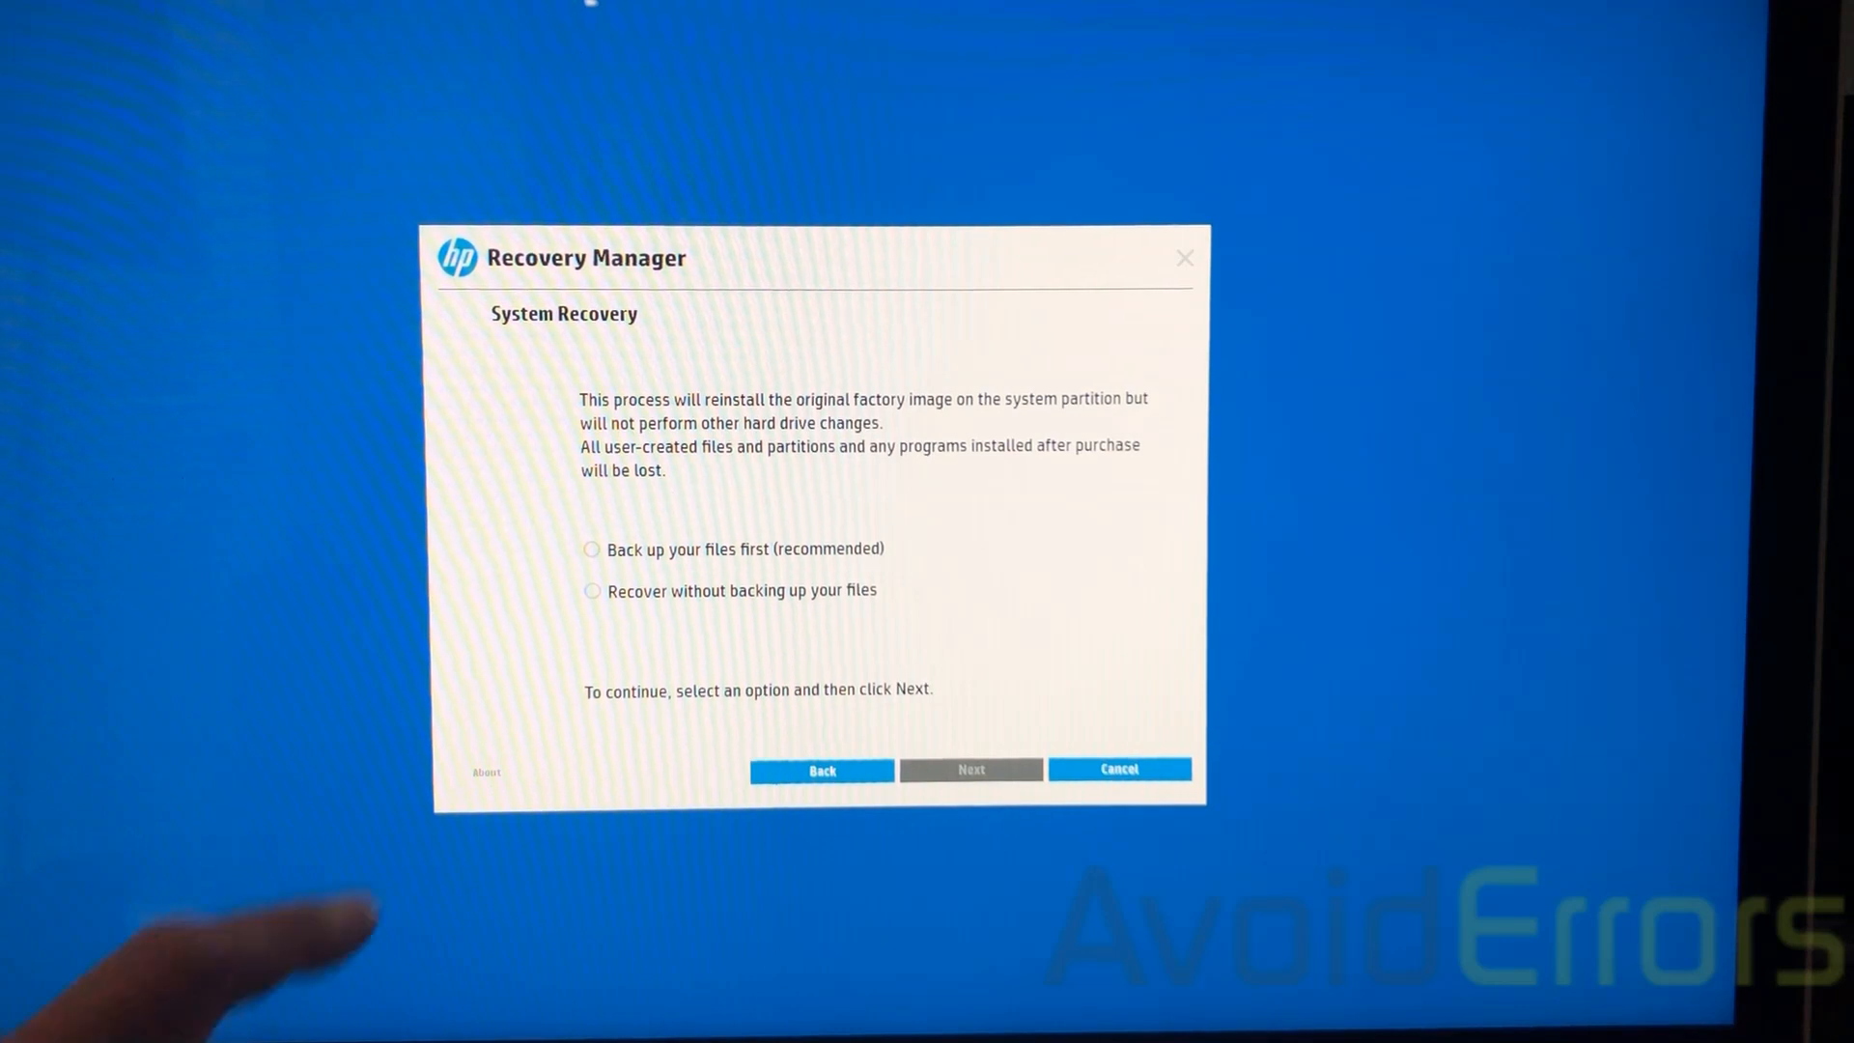
click(591, 591)
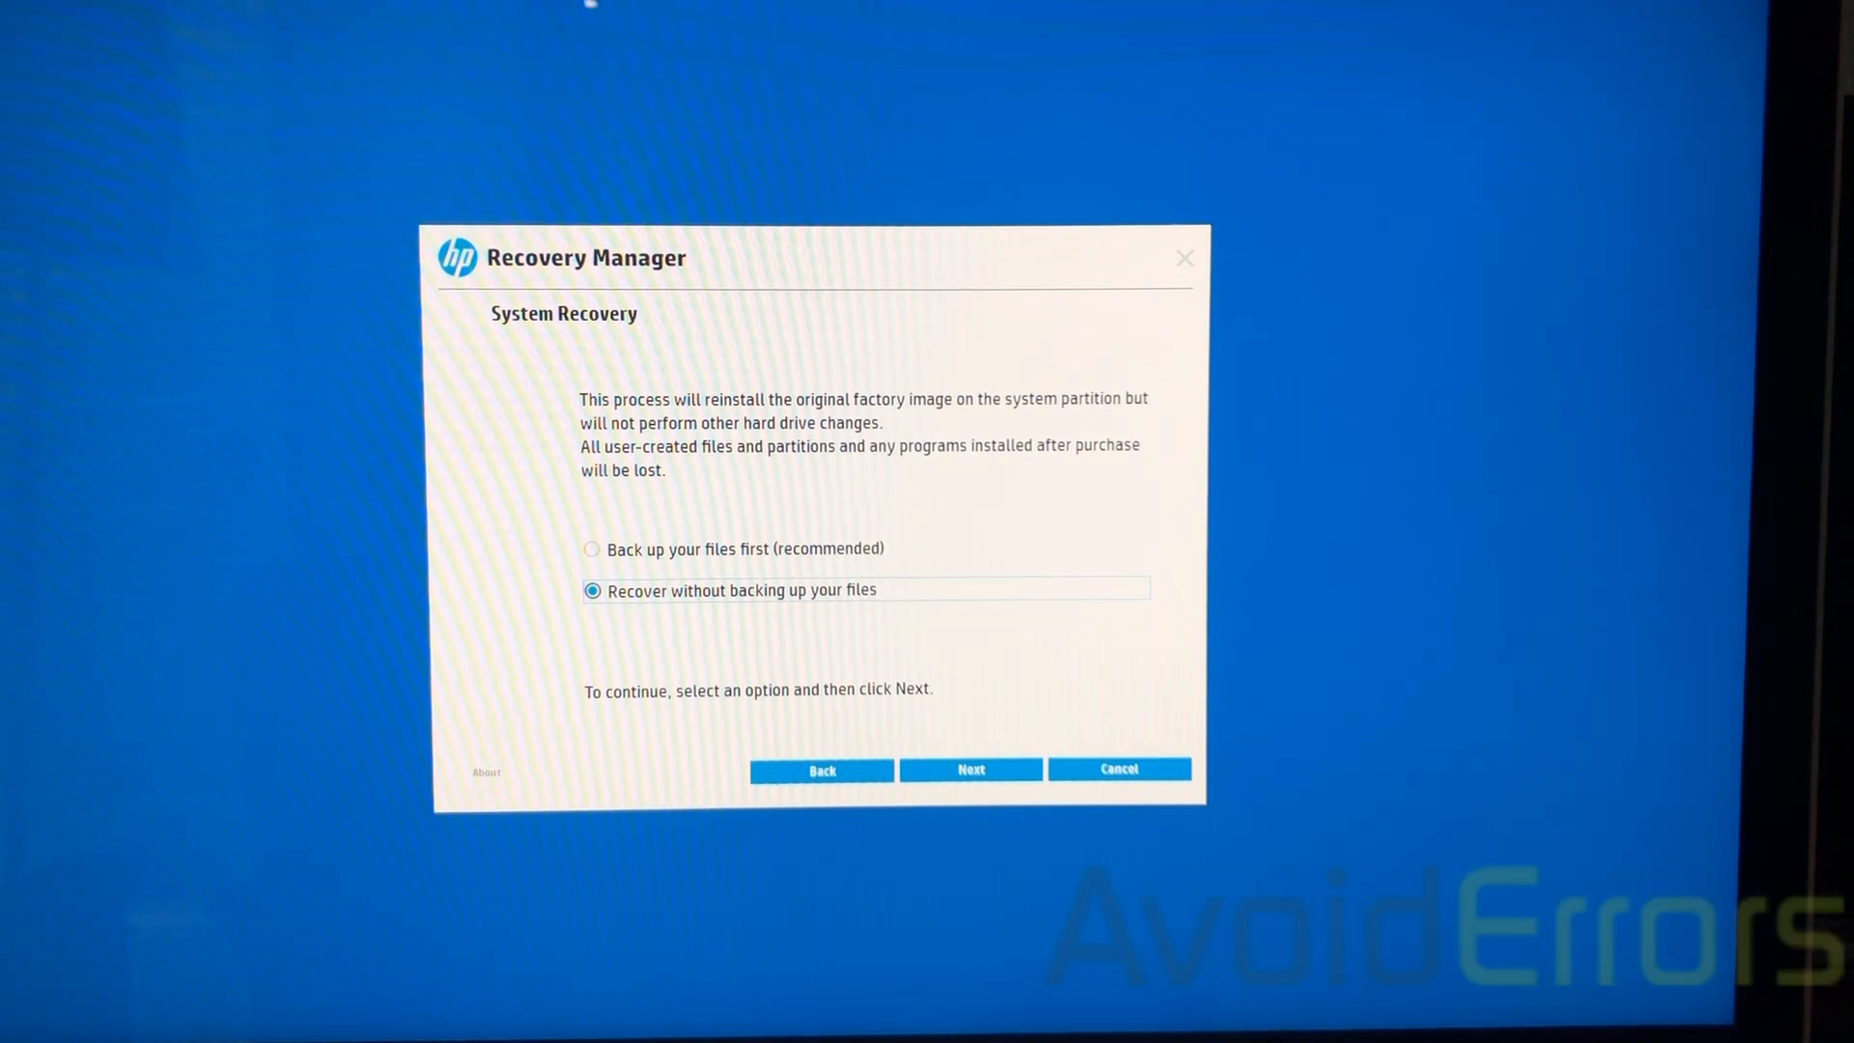
click(969, 771)
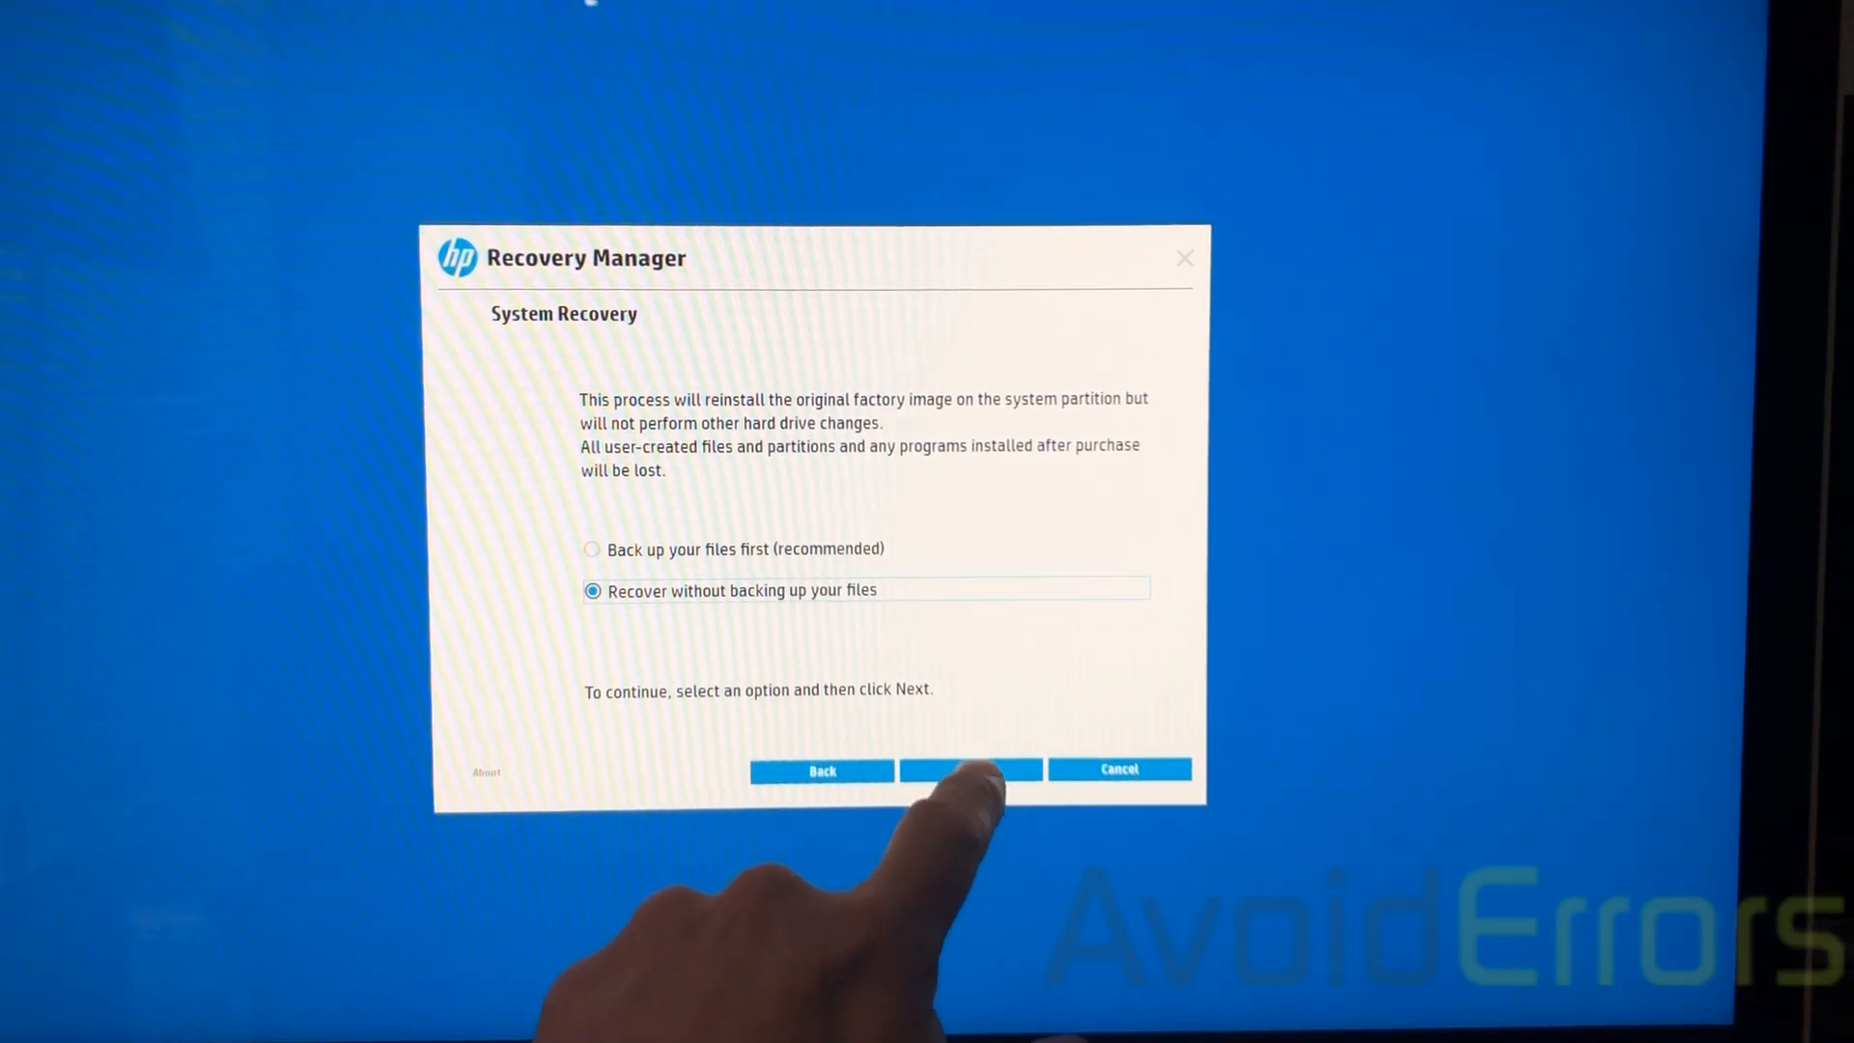
- Accept the two-phase recovery overview and run Recovery Preparation to completion
click(970, 771)
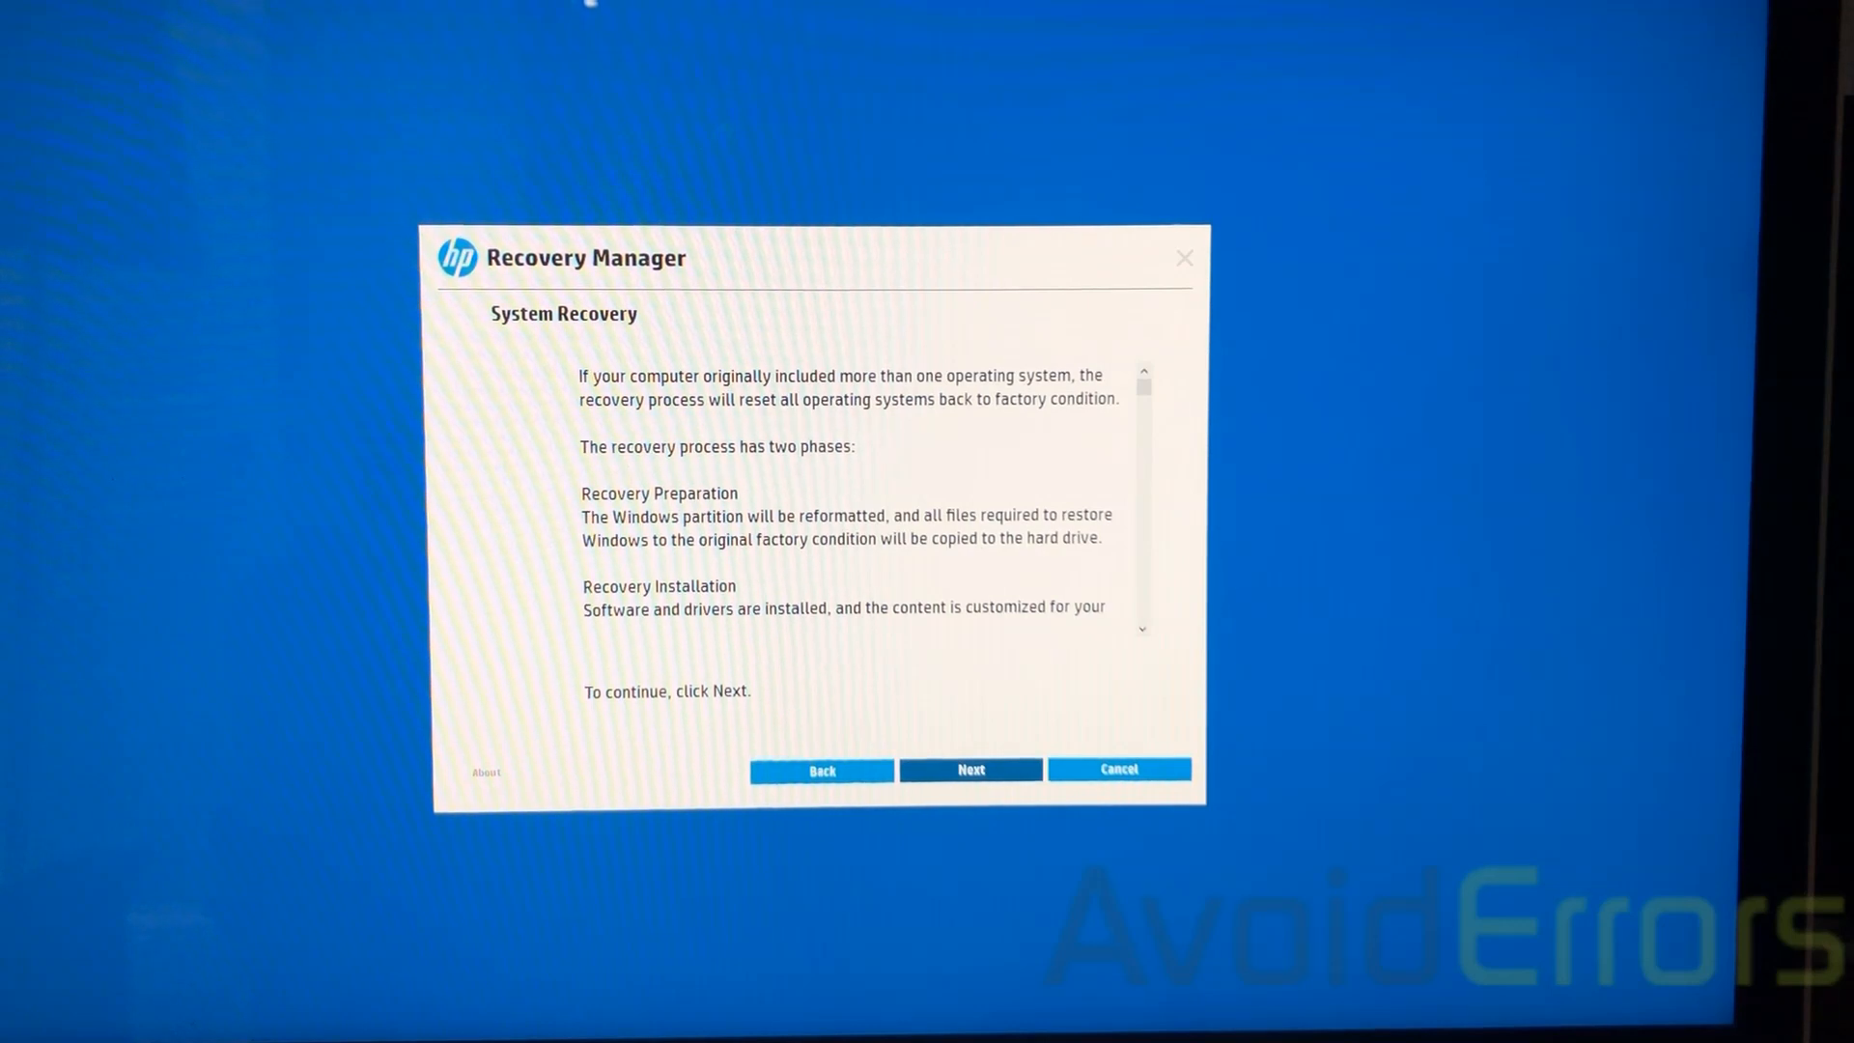
click(967, 770)
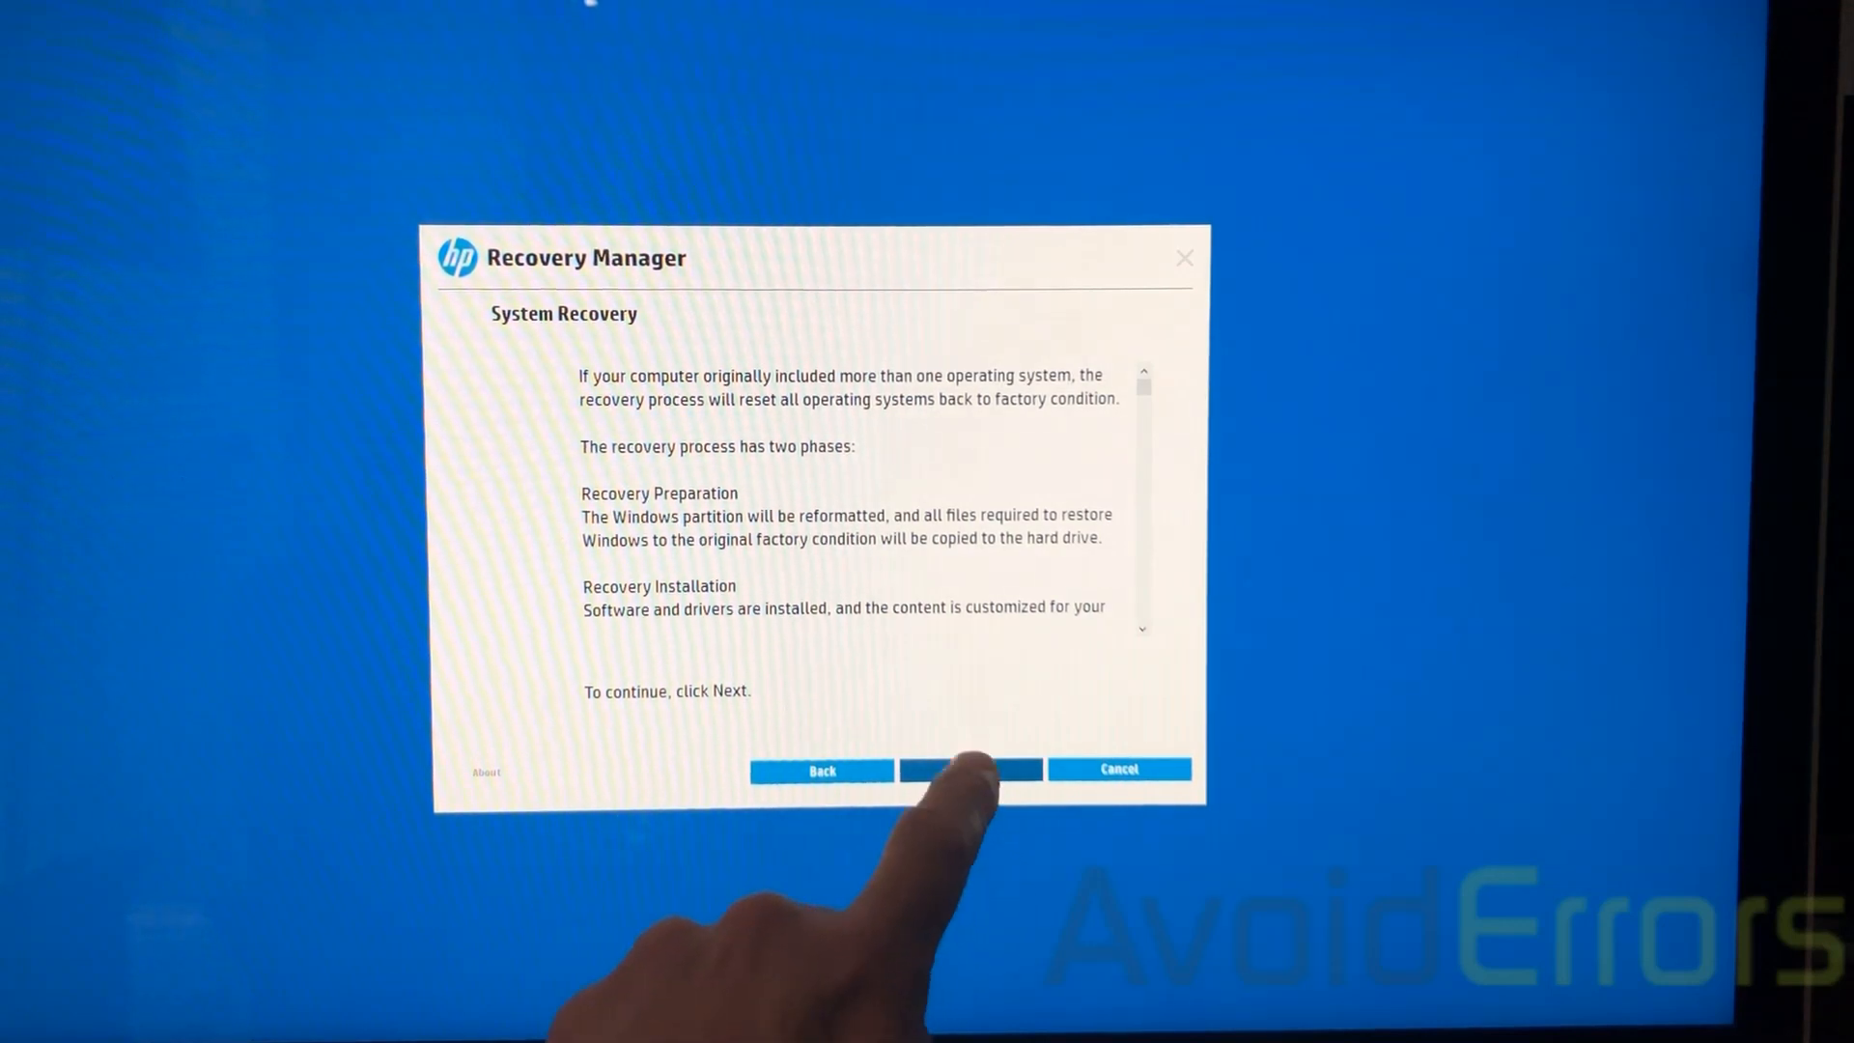
click(969, 770)
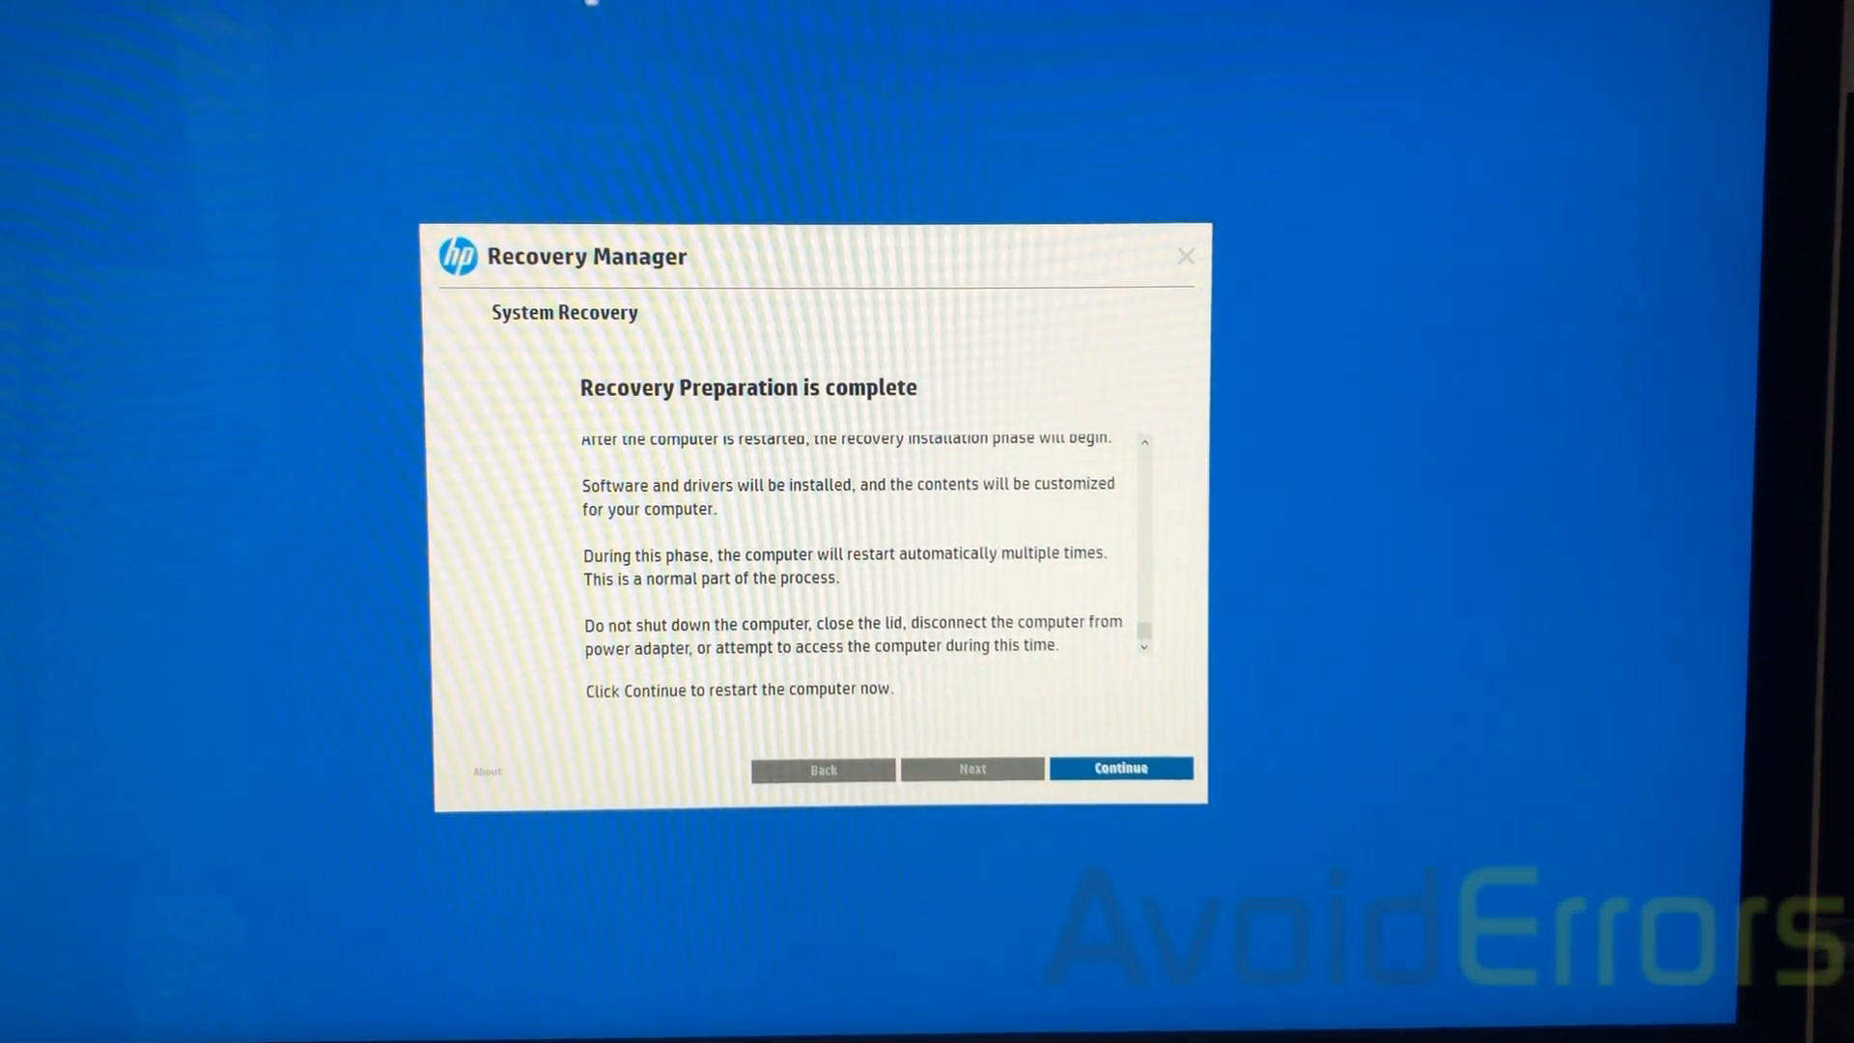
- Restart into the installation phase and confirm Finish on the 'Recovery is complete' screen
click(1118, 768)
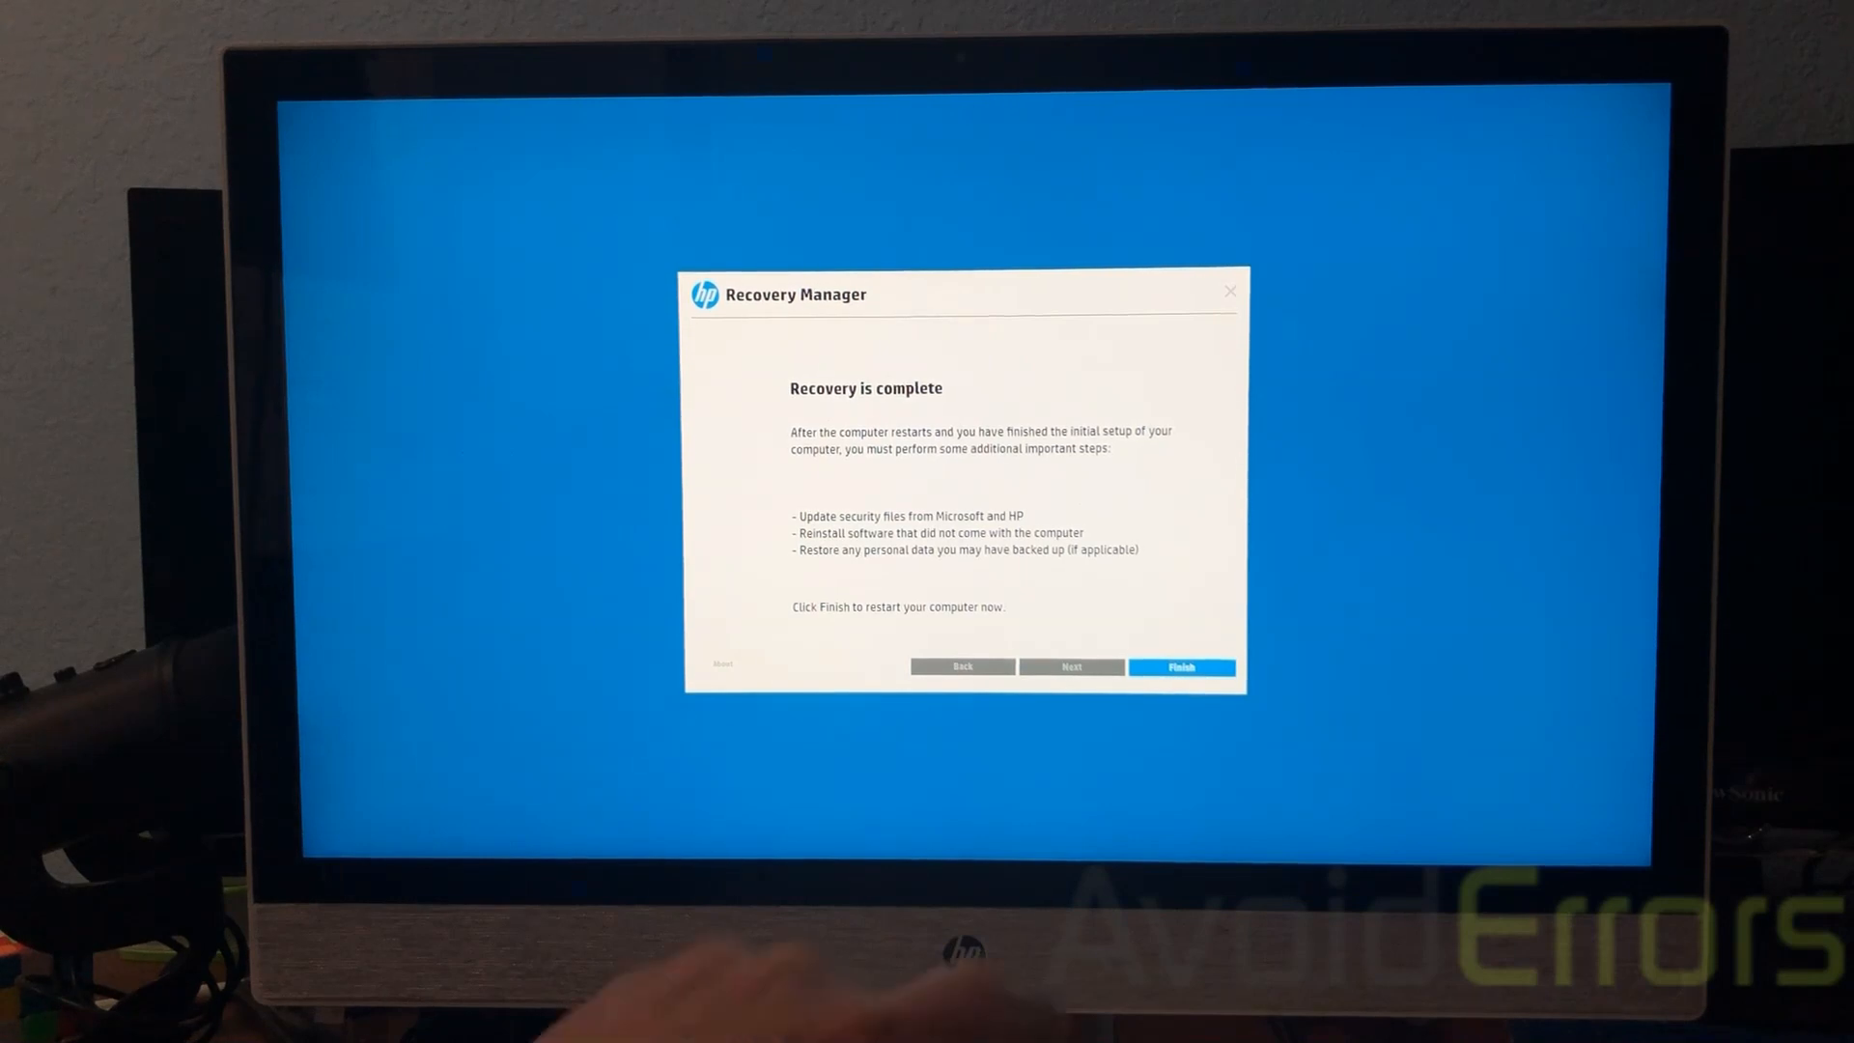
click(1178, 666)
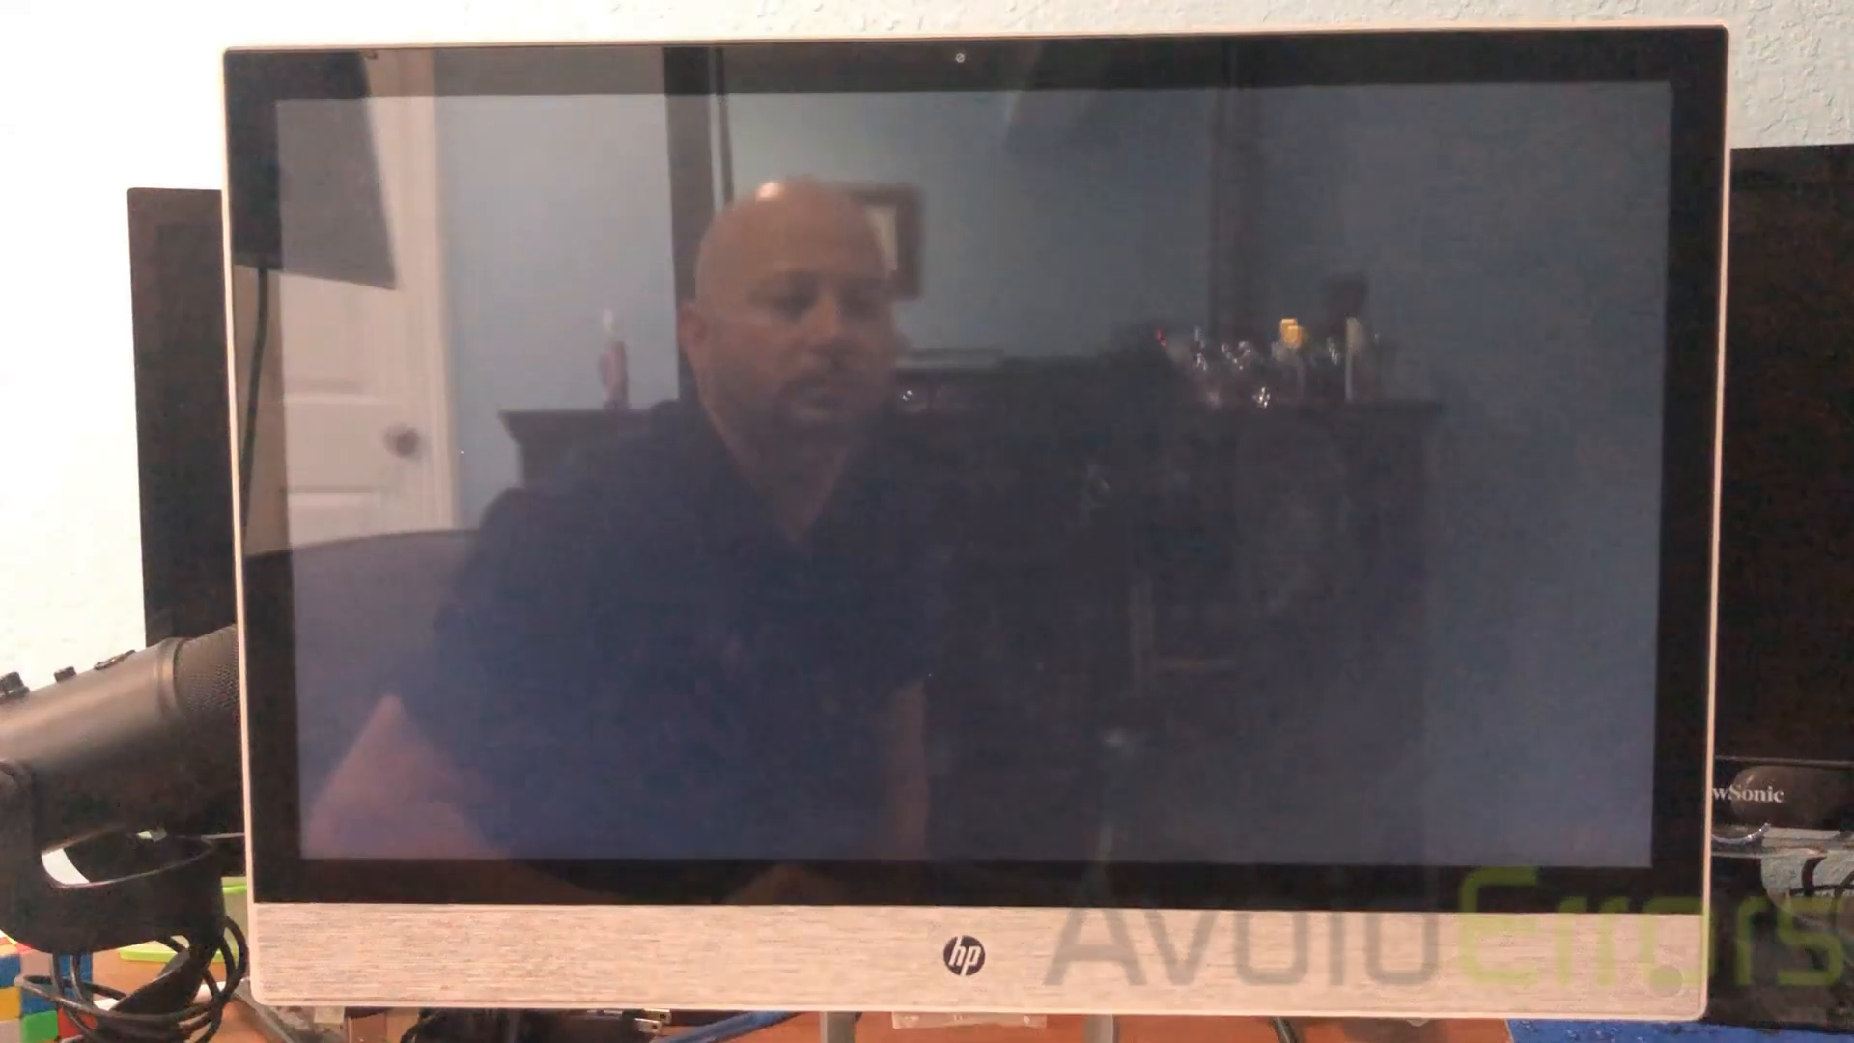